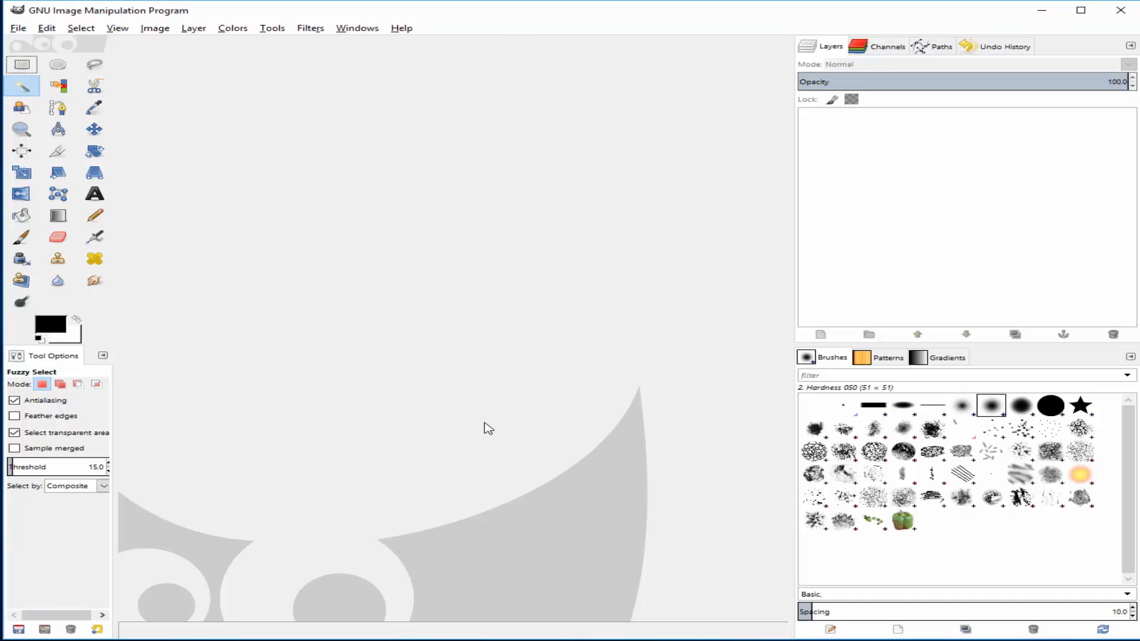
- Bring up GIMP's File menu to start opening an image
click(18, 28)
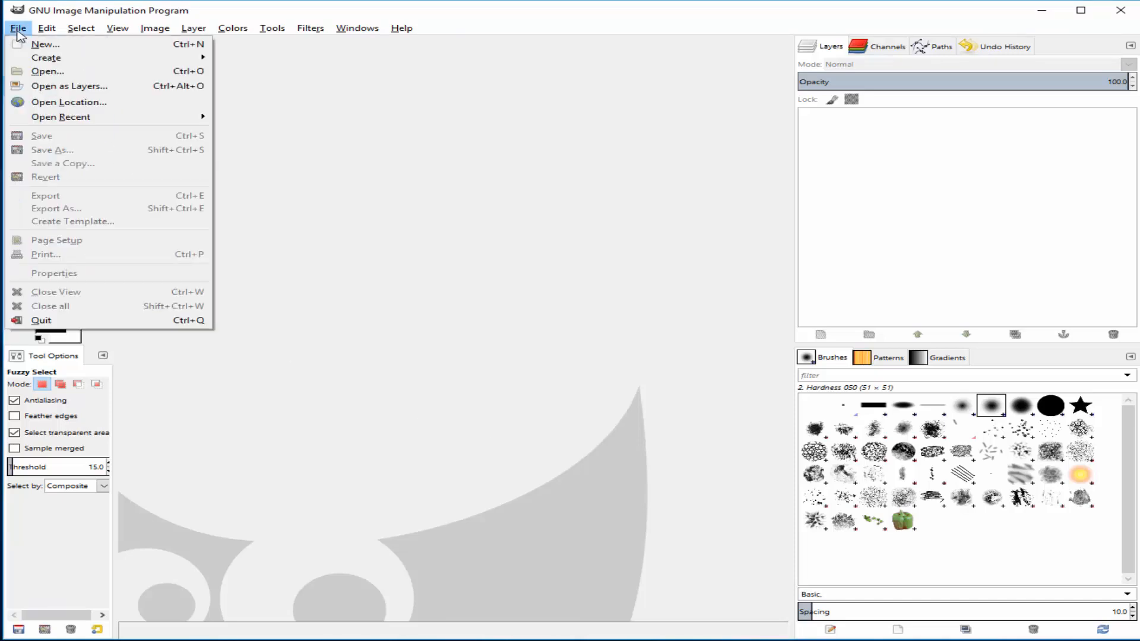
mouse_move(48, 70)
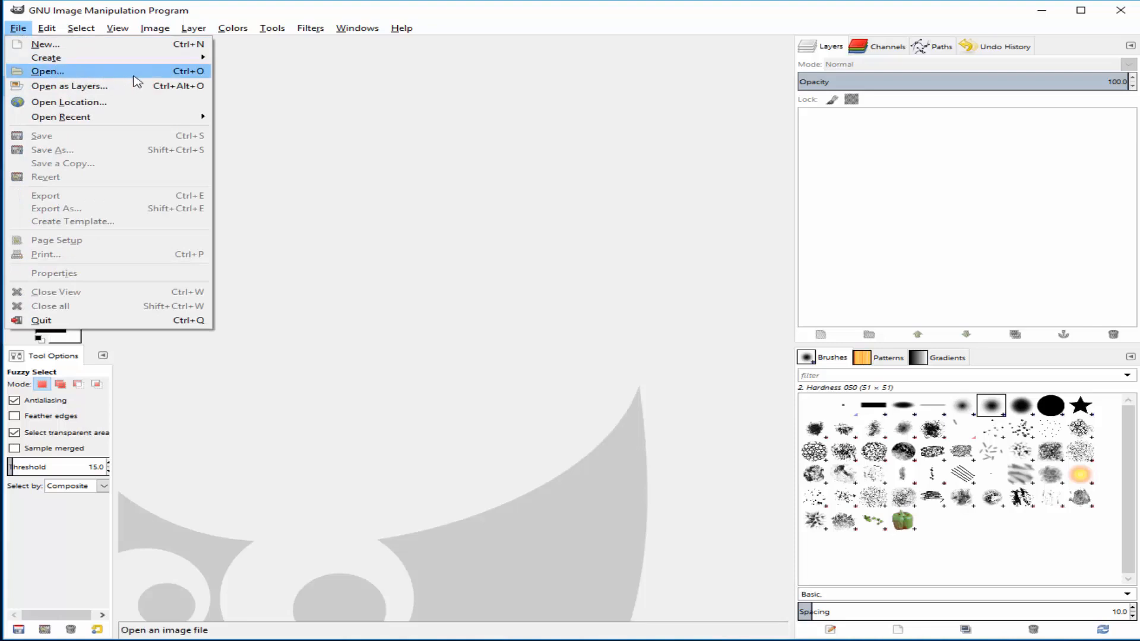
- Open the pirate.jpg cartoon from the Pictures folder
click(46, 70)
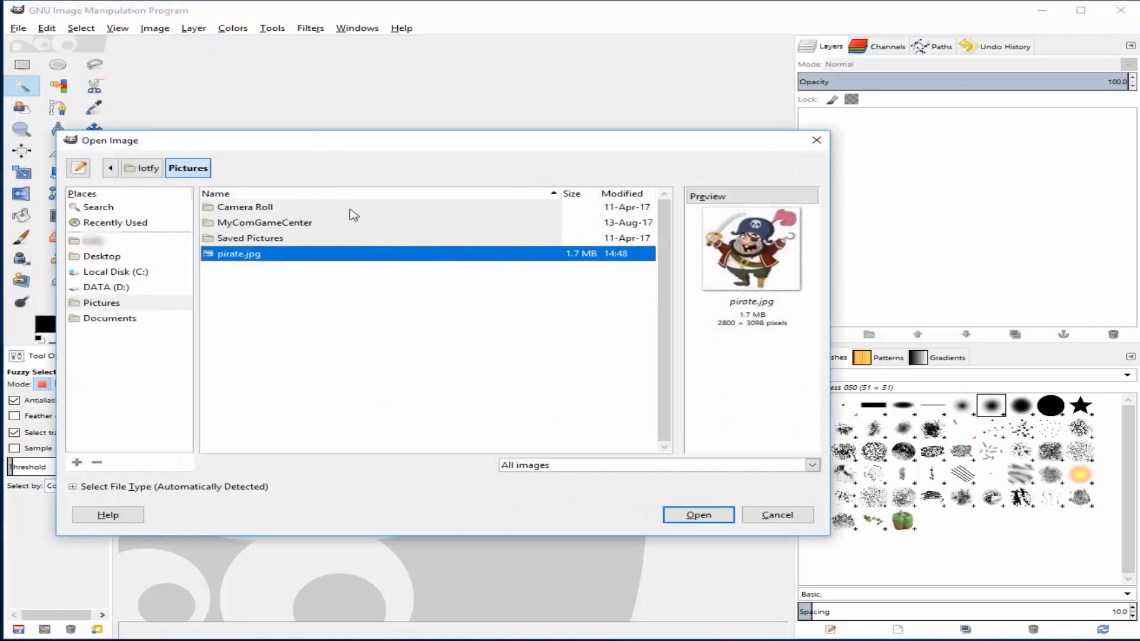
mouse_move(563, 383)
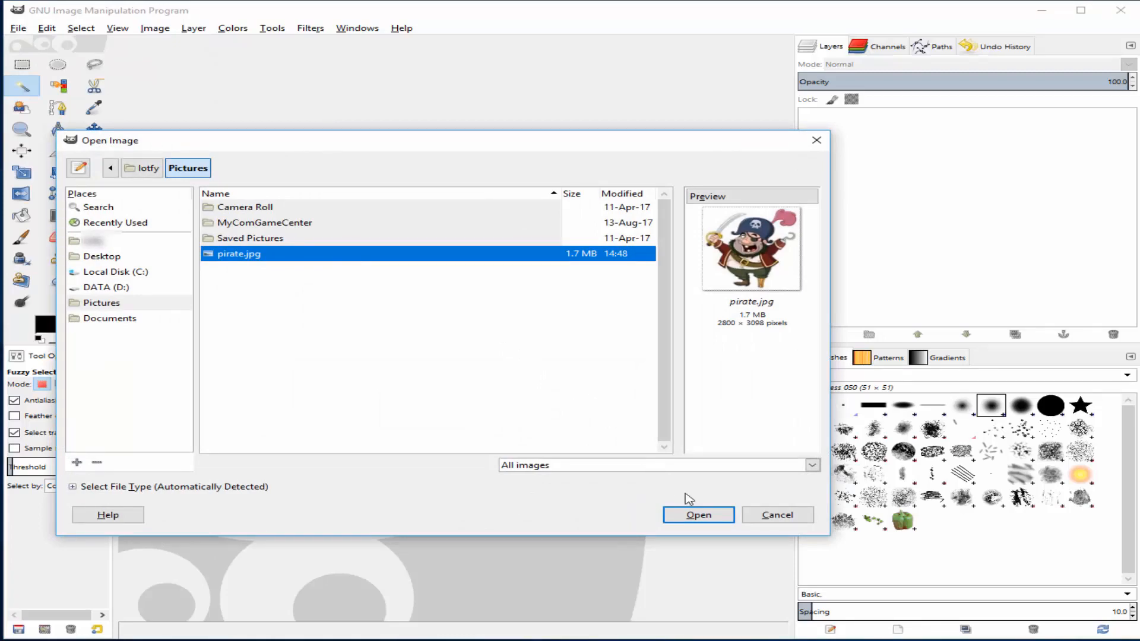
click(697, 514)
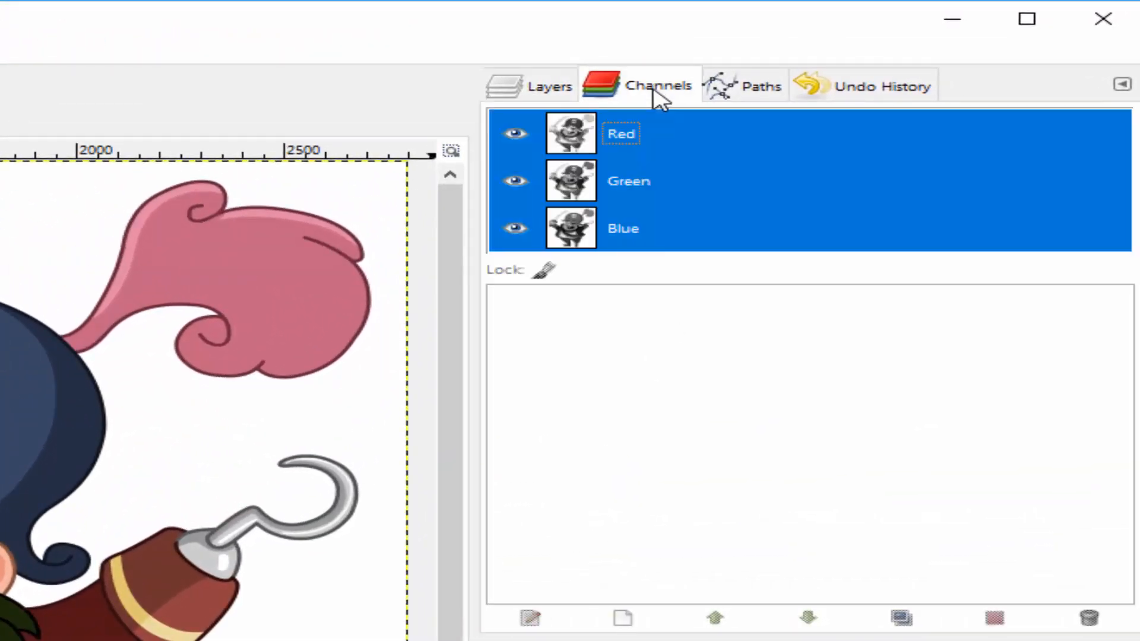
- Show the Channels list, which holds only Red, Green and Blue
click(514, 180)
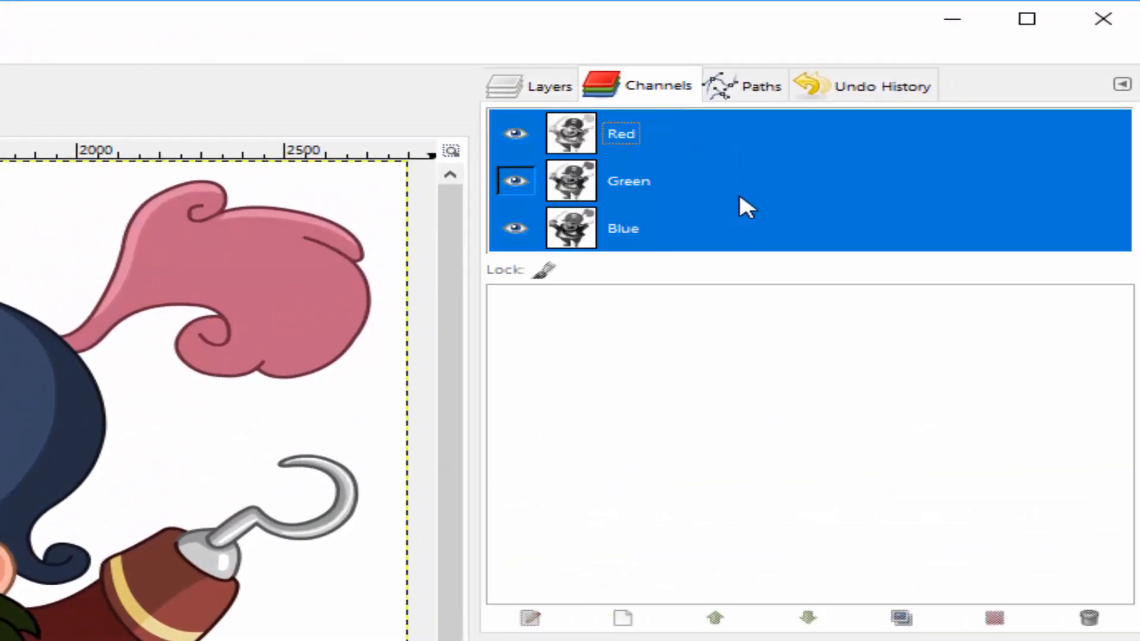
click(514, 228)
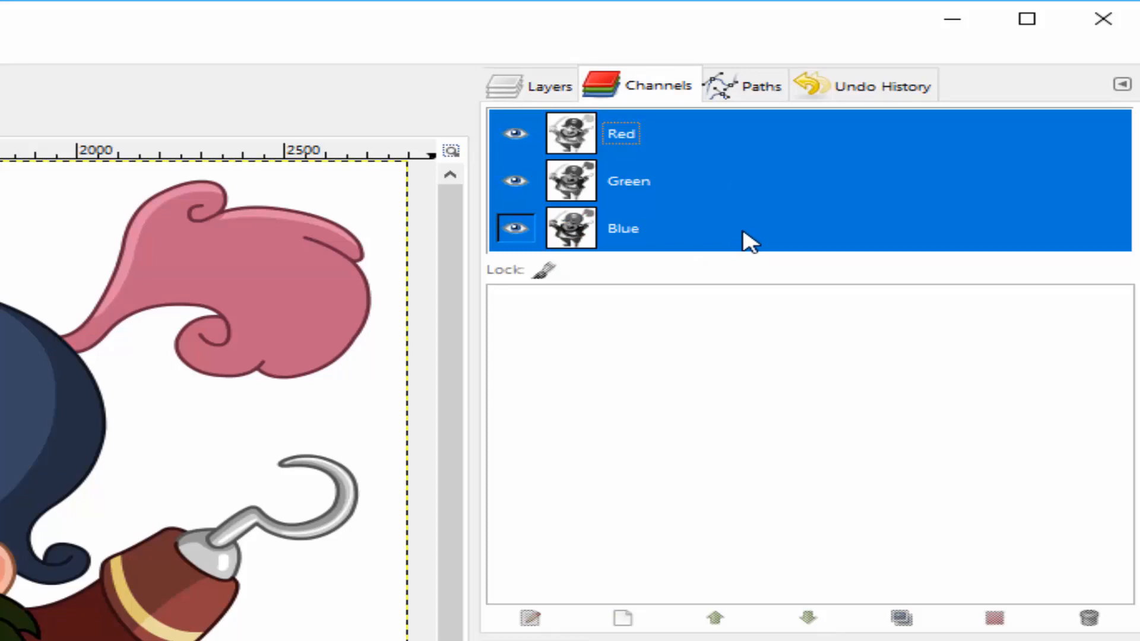
click(514, 228)
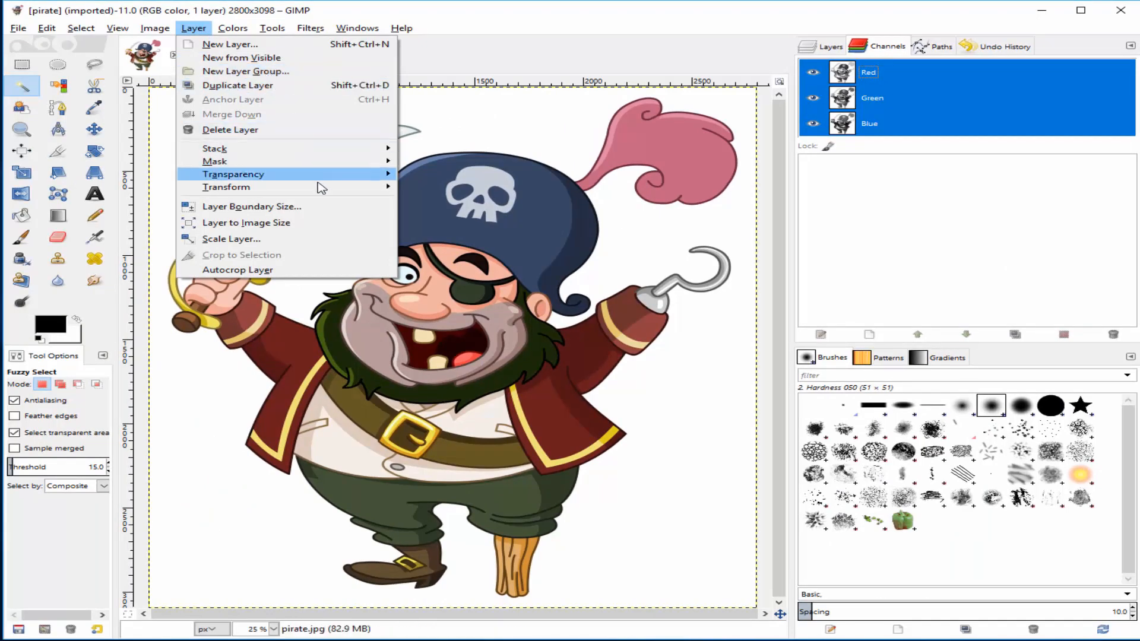
mouse_move(232, 173)
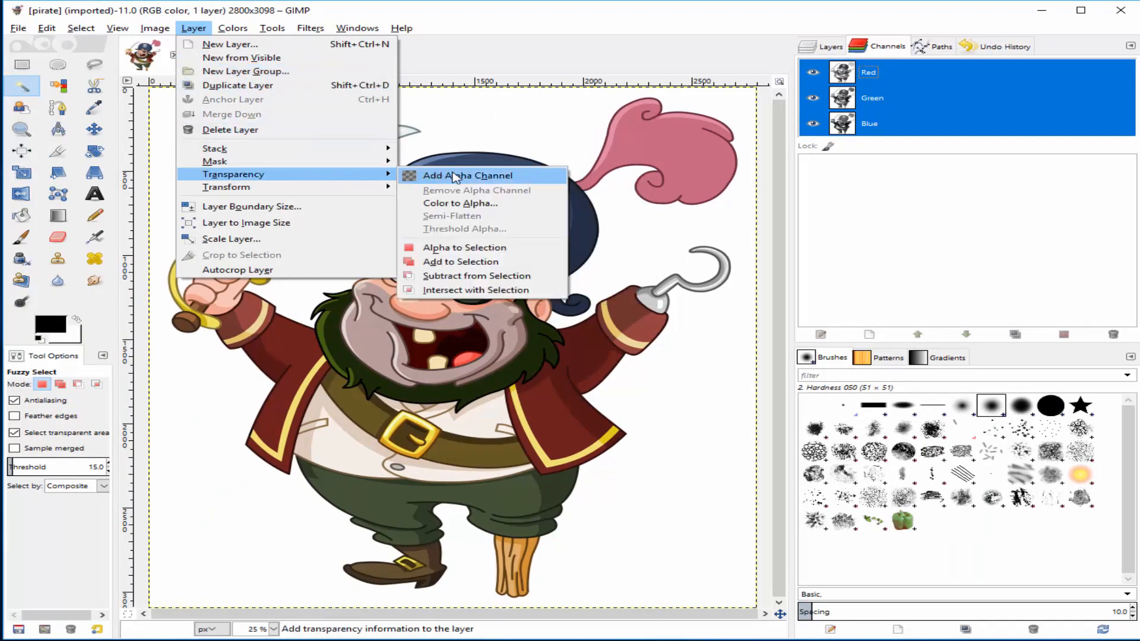
- Add an Alpha channel to the pirate layer so it supports transparency
click(468, 176)
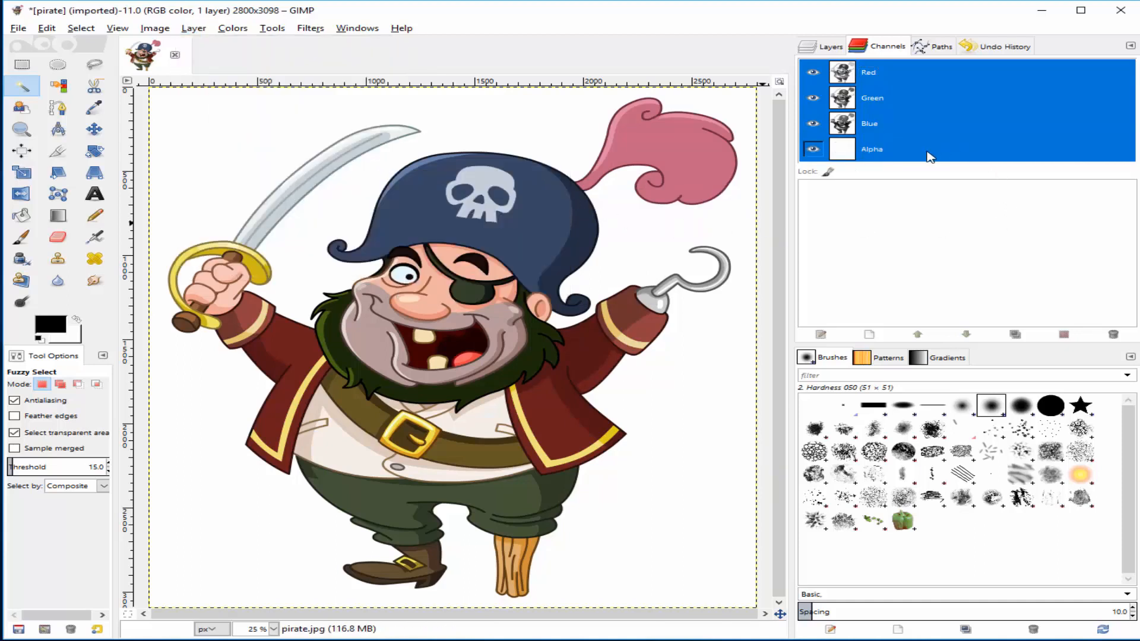
click(812, 150)
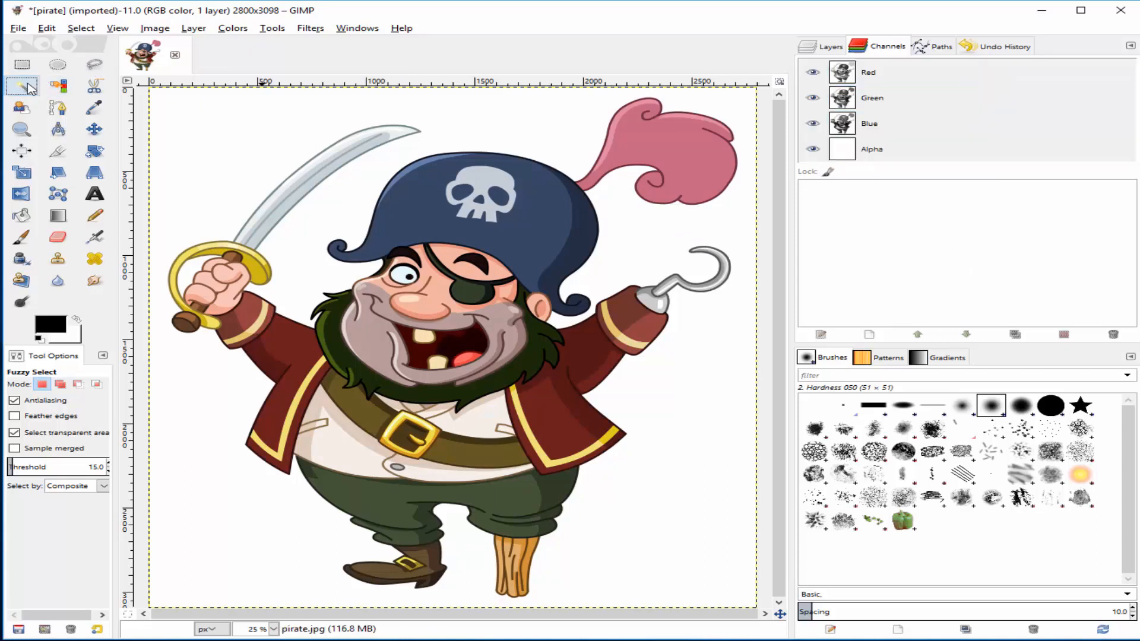
mouse_move(21, 85)
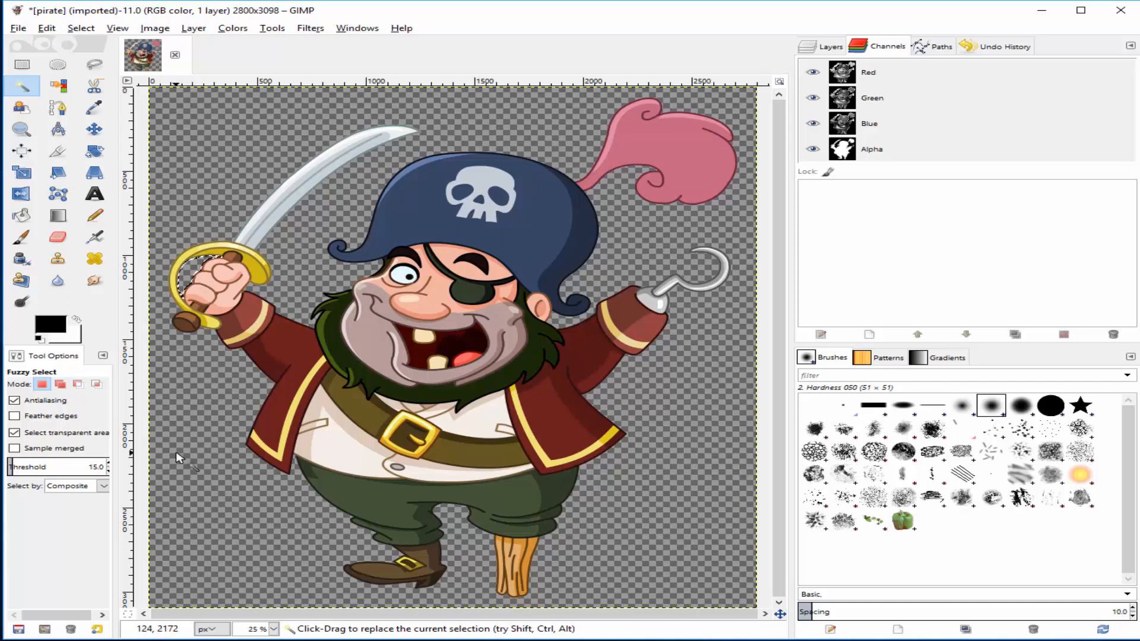
mouse_move(181, 521)
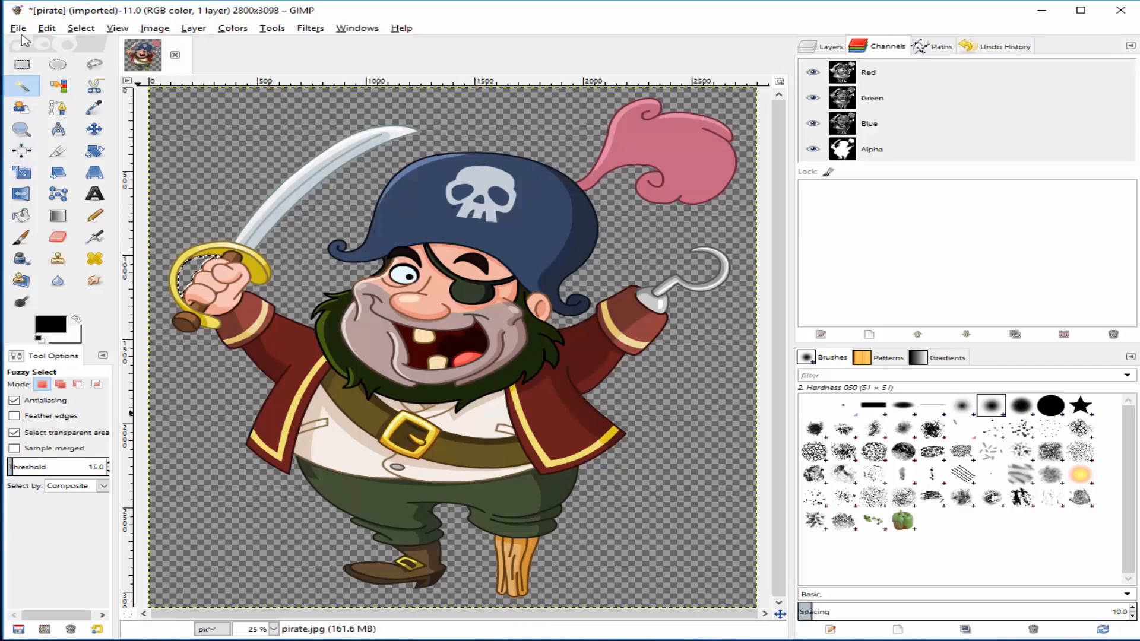
- Start exporting the transparent pirate image via Export As
click(18, 28)
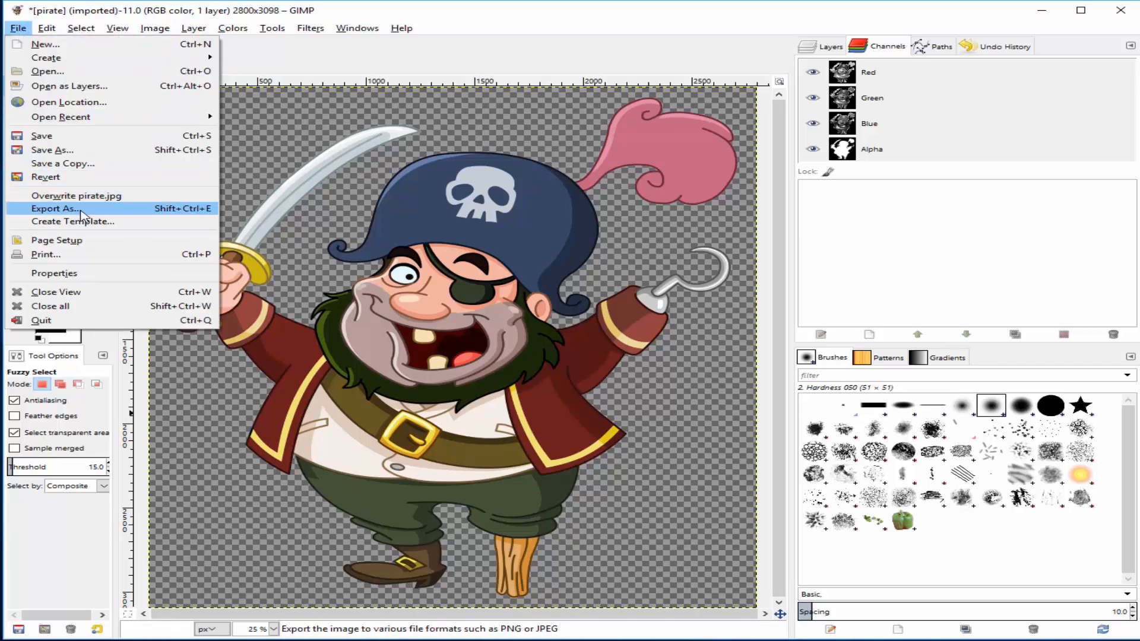
click(51, 209)
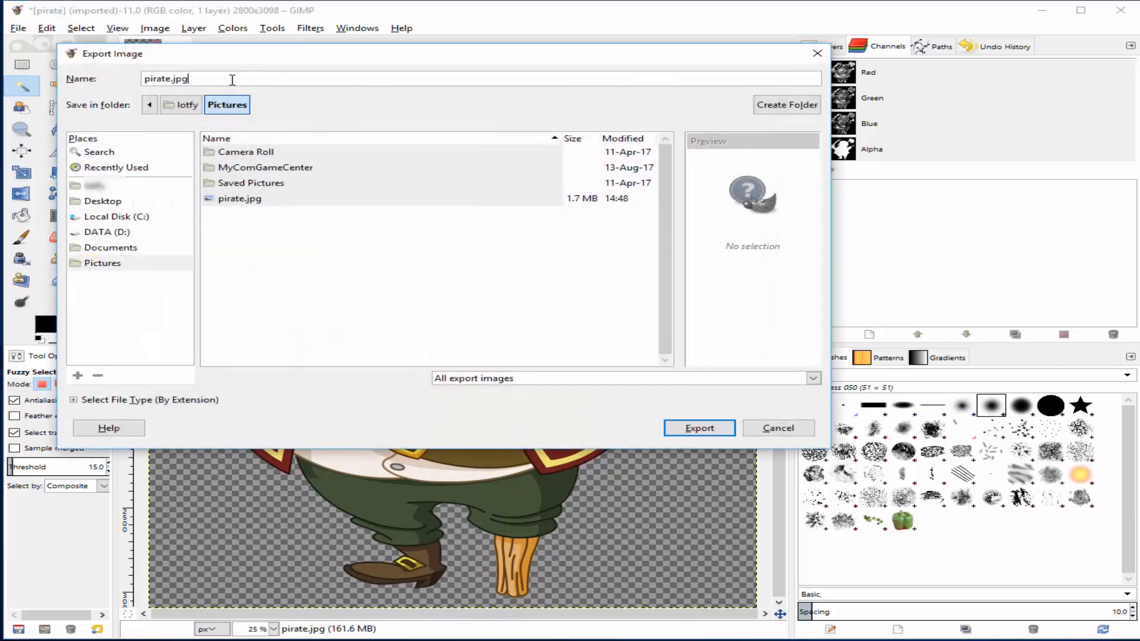
- Name the export pirate.png and proceed to the PNG options
text(pir)
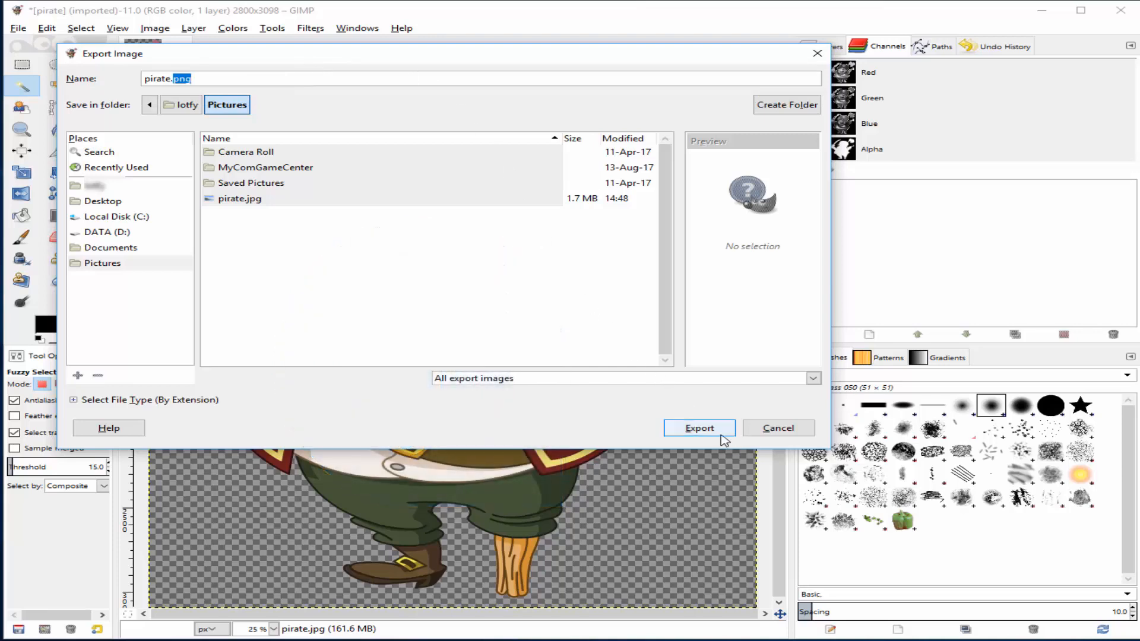
click(698, 427)
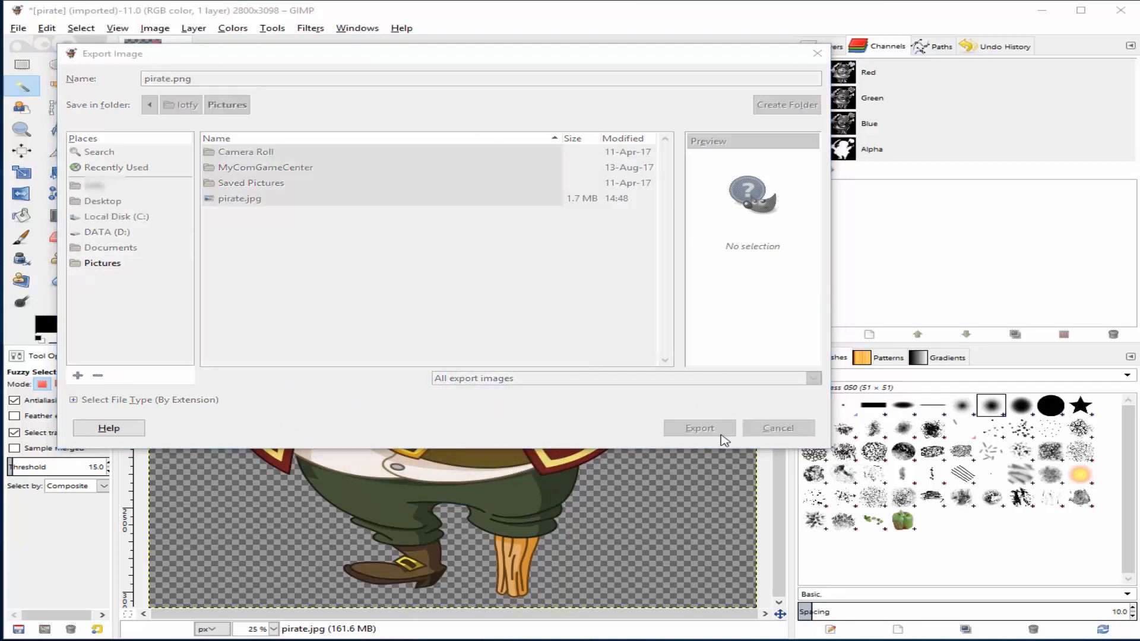
click(699, 427)
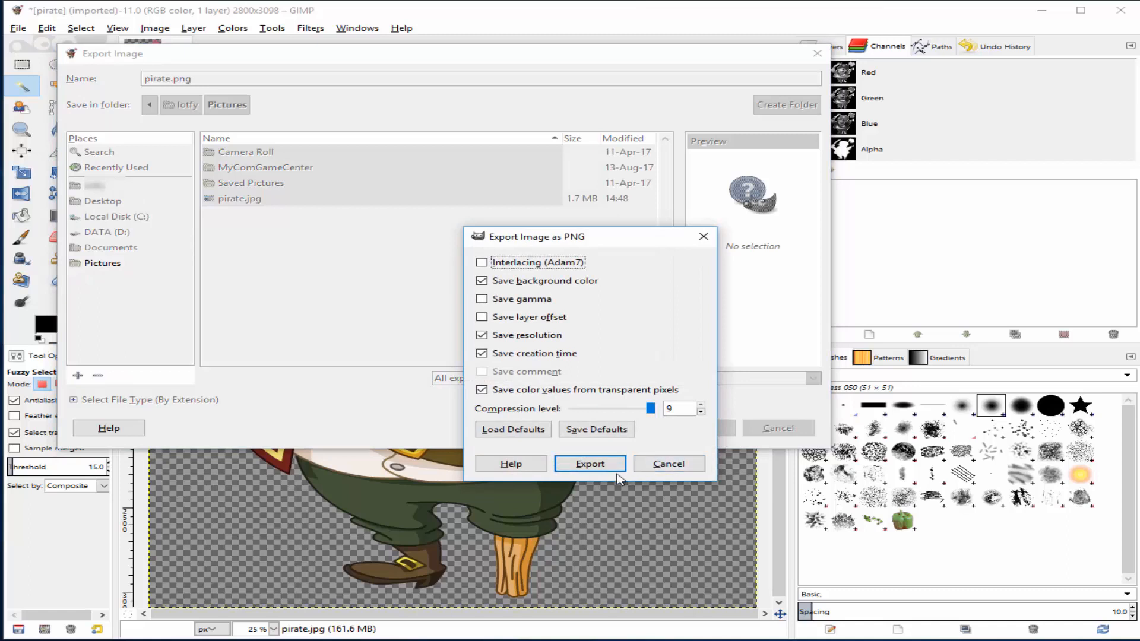
- Confirm the PNG settings and save pirate.png to Pictures
click(589, 465)
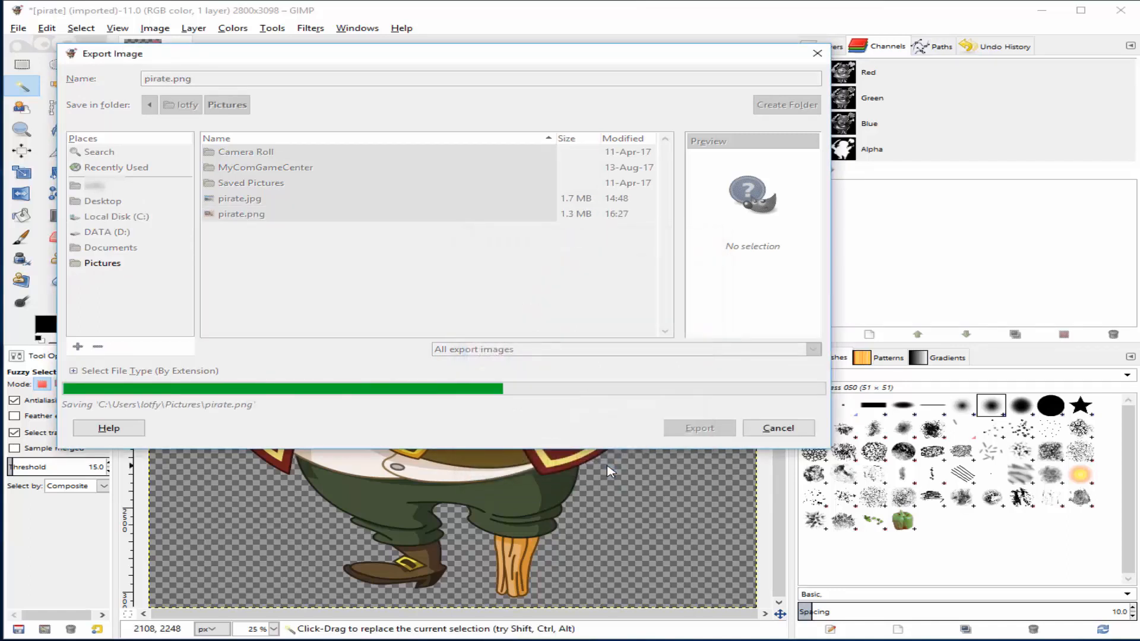
click(697, 428)
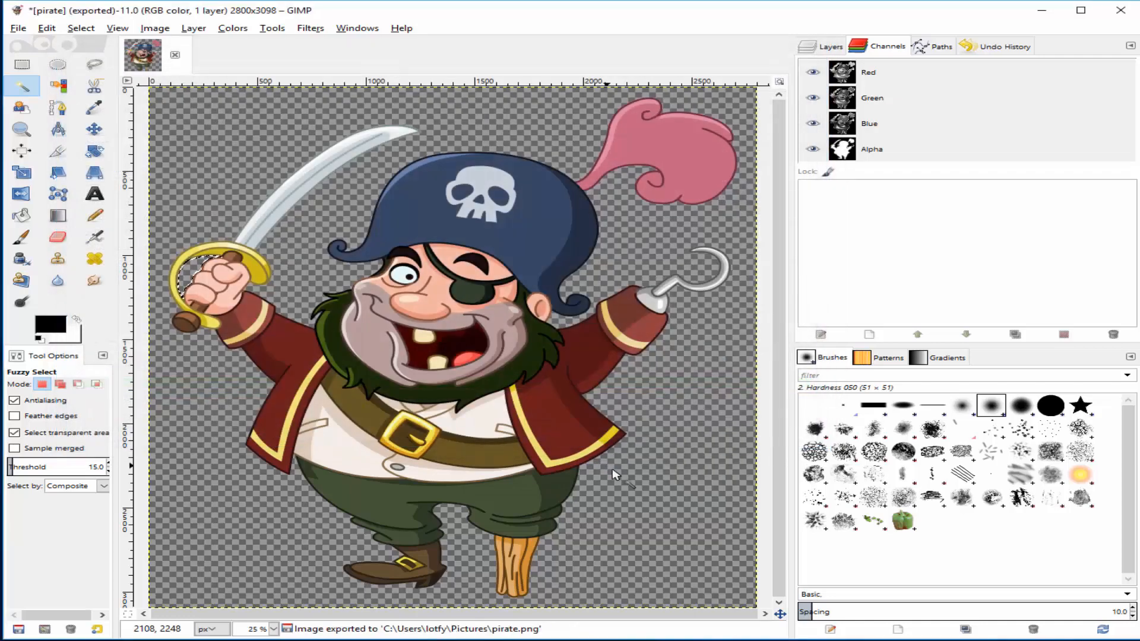